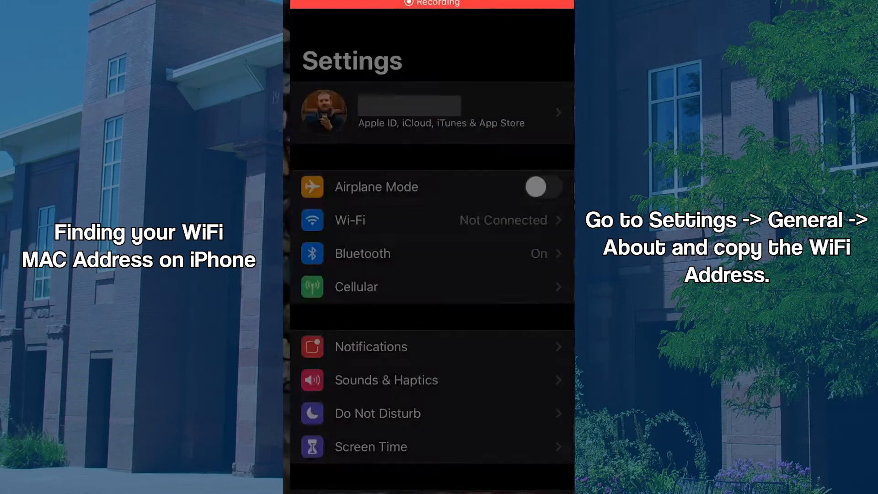
Go to General > About in iOS Settings to find the iPhone's Wi-Fi Address.
{"action": "scroll", "scroll_direction": "down", "scroll_amount": 3}
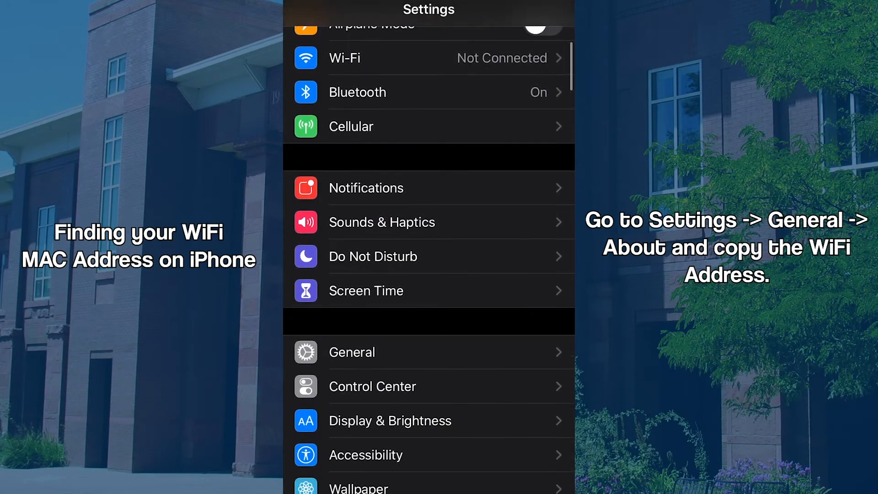
{"action": "left_click", "coordinate": [351, 352]}
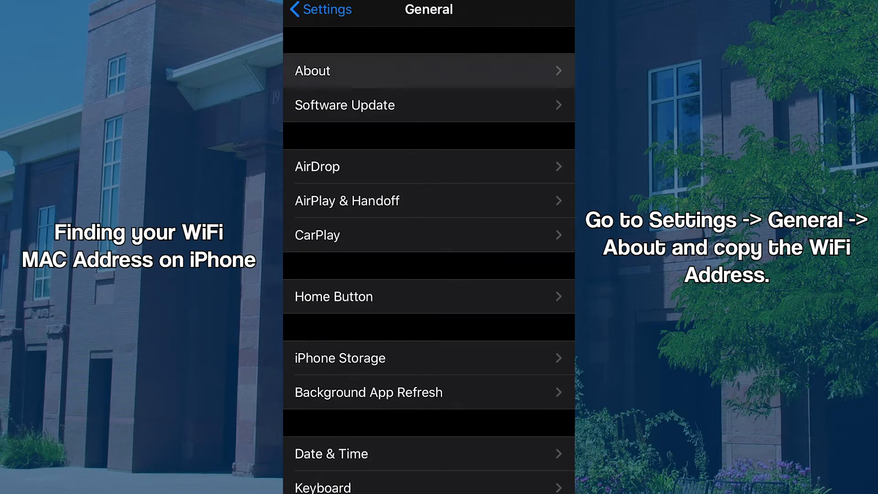
{"action": "left_click", "coordinate": [312, 70]}
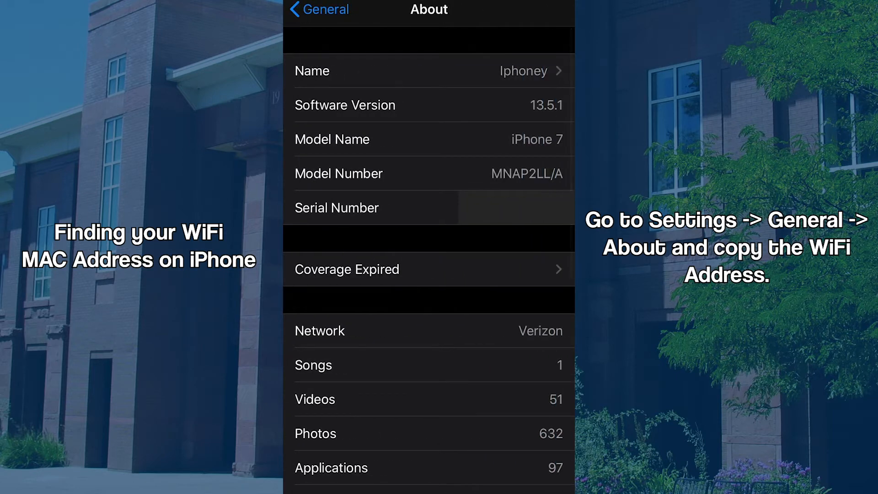
{"action": "scroll", "scroll_direction": "down", "scroll_amount": 3}
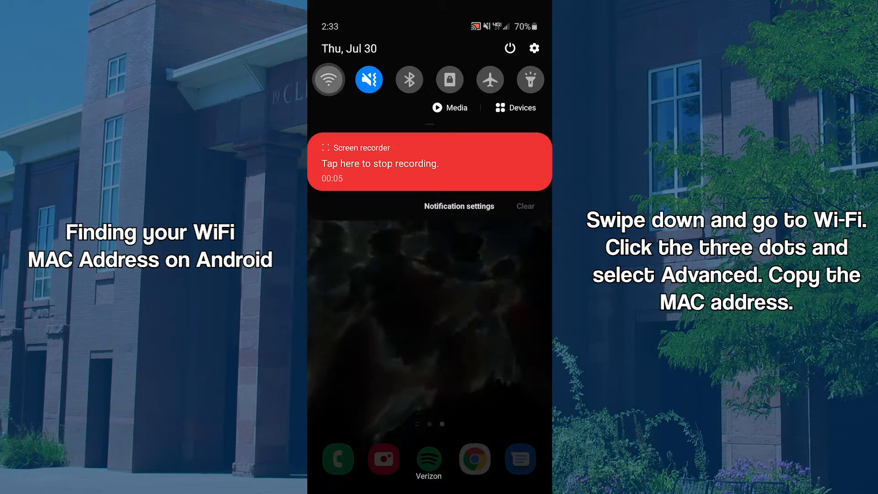
Turn on Android Wi-Fi and find the phone's MAC address under advanced Wi-Fi options.
{"action": "left_click", "coordinate": [329, 80]}
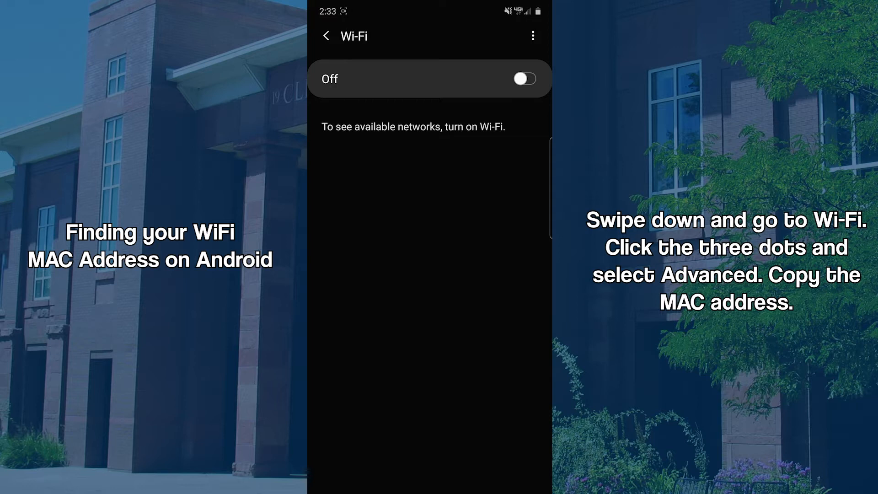
{"action": "left_click", "coordinate": [526, 79]}
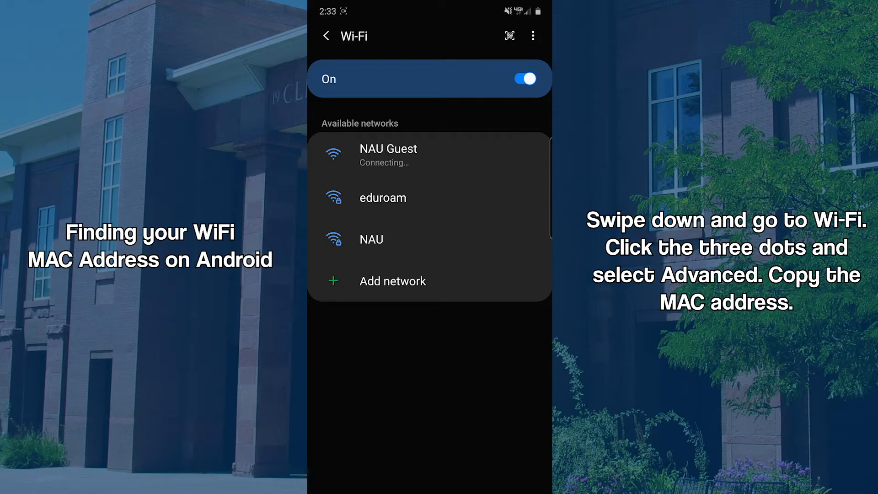
{"action": "left_click", "coordinate": [533, 36]}
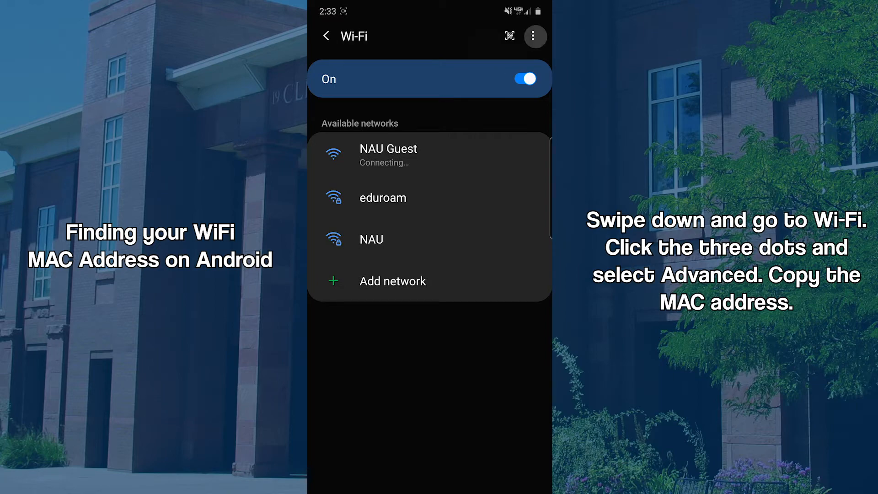
{"action": "left_click", "coordinate": [532, 36]}
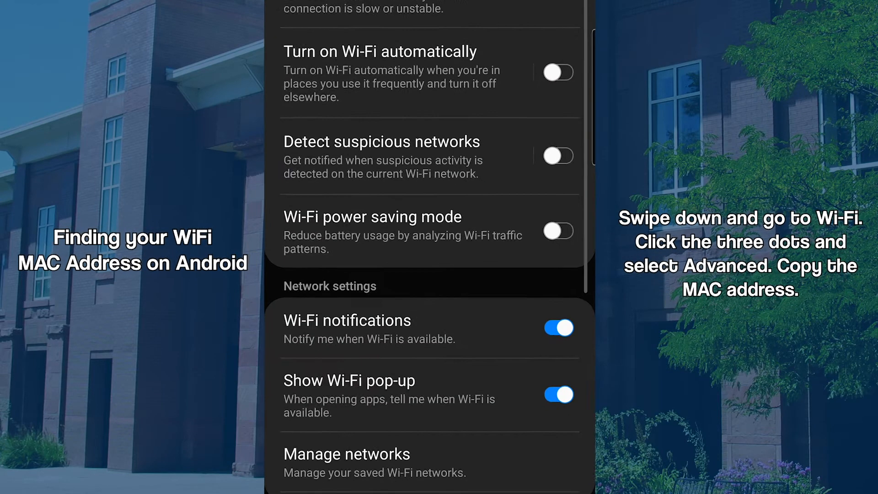
{"action": "scroll", "scroll_direction": "down", "scroll_amount": 3}
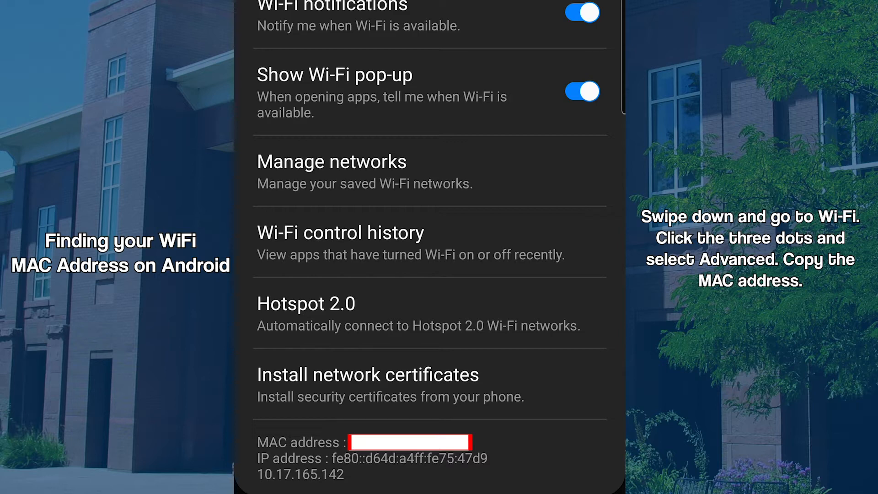
{"action": "scroll", "scroll_direction": "up", "scroll_amount": 3}
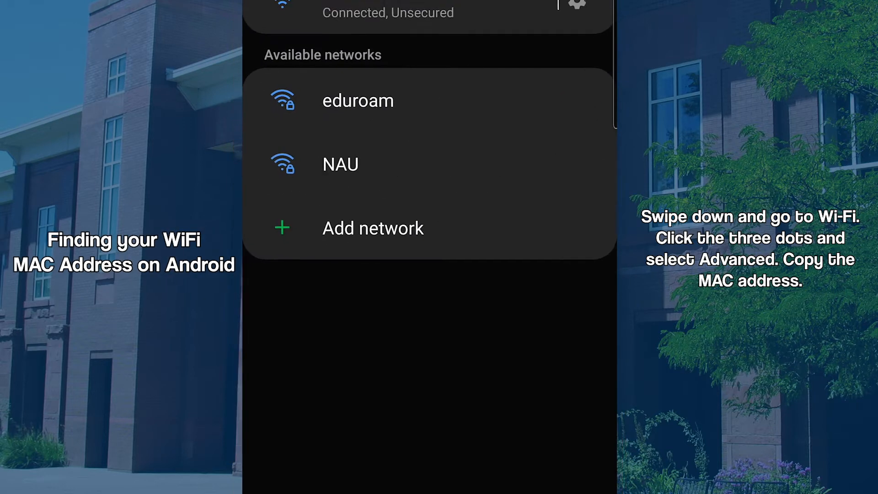
{"action": "scroll", "scroll_direction": "down", "scroll_amount": 3}
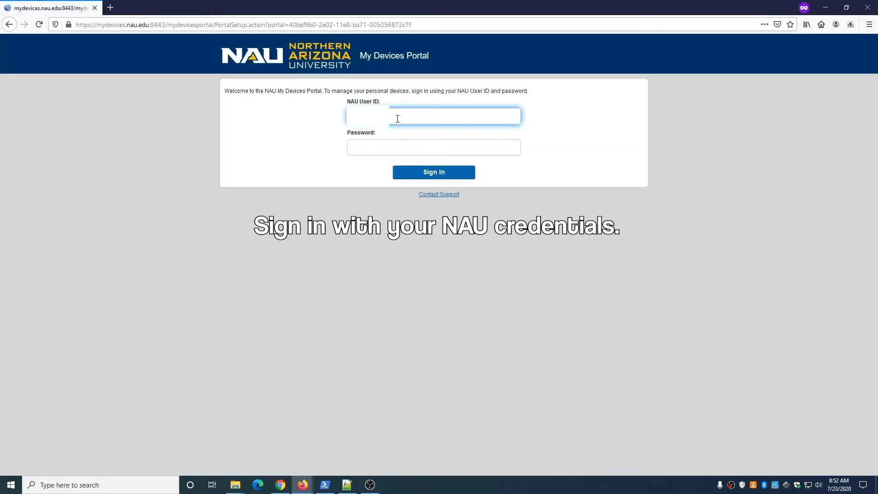
Enter the NAU password and sign in to the My Devices Portal.
{"action": "left_click", "coordinate": [434, 146]}
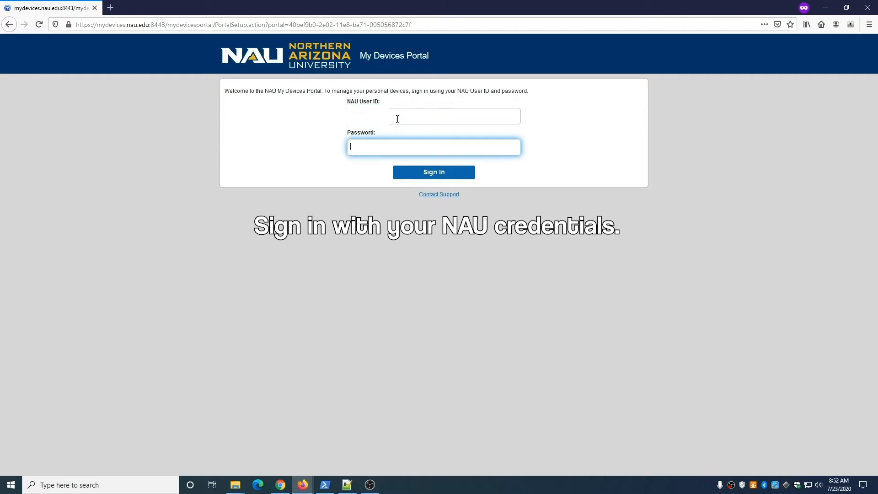
{"action": "type", "text": "••••••"}
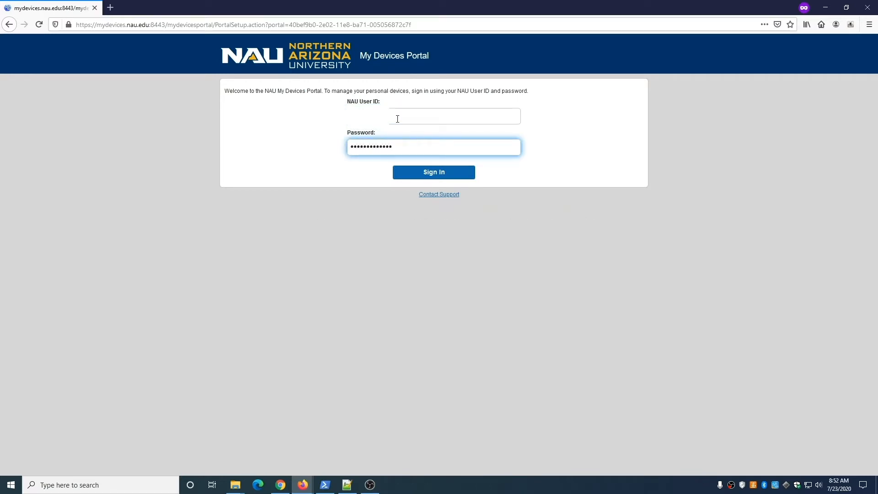
{"action": "left_click", "coordinate": [433, 172]}
{"action": "type", "text": "G"}
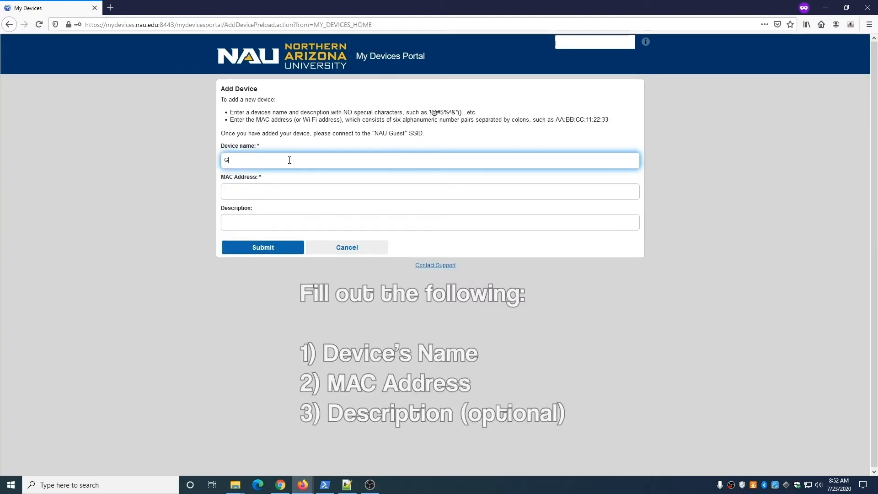
Submit 'Gaming Device' with its MAC address and the description 'My gaming device'.
{"action": "type", "text": "aming Device"}
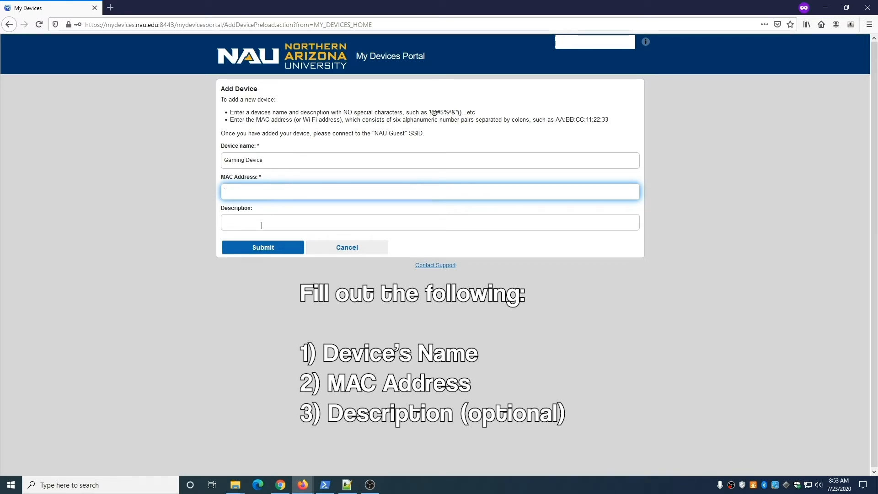
{"action": "left_click", "coordinate": [430, 235]}
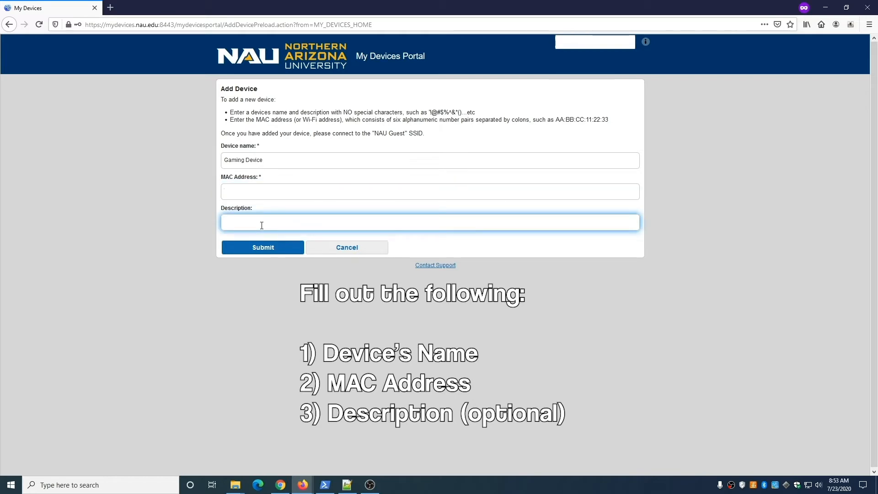
{"action": "type", "text": "My gaming device"}
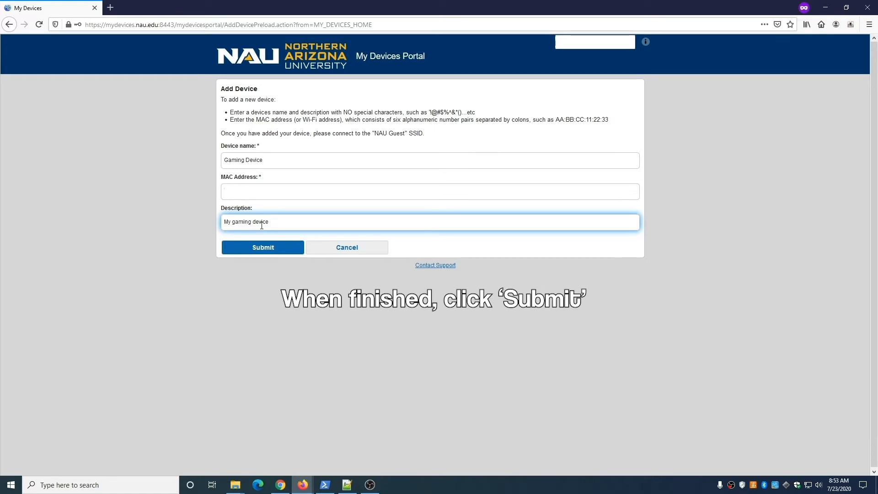
{"action": "left_click", "coordinate": [263, 246]}
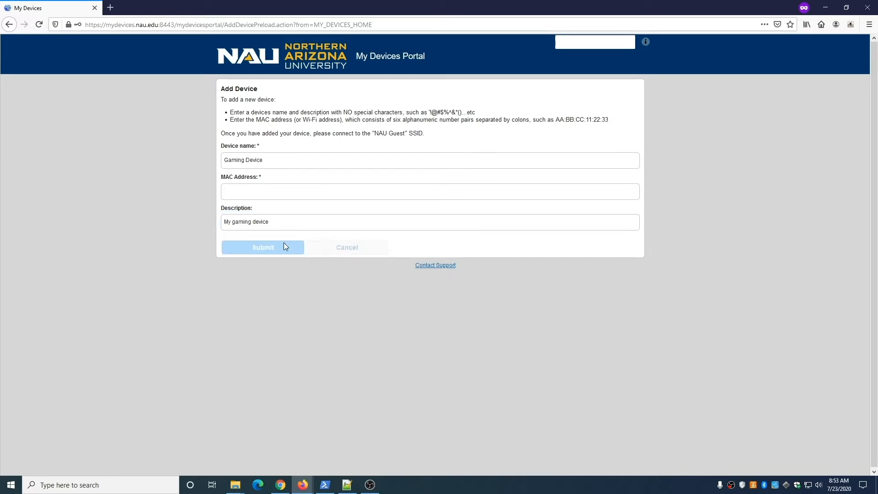
{"action": "left_click", "coordinate": [263, 247]}
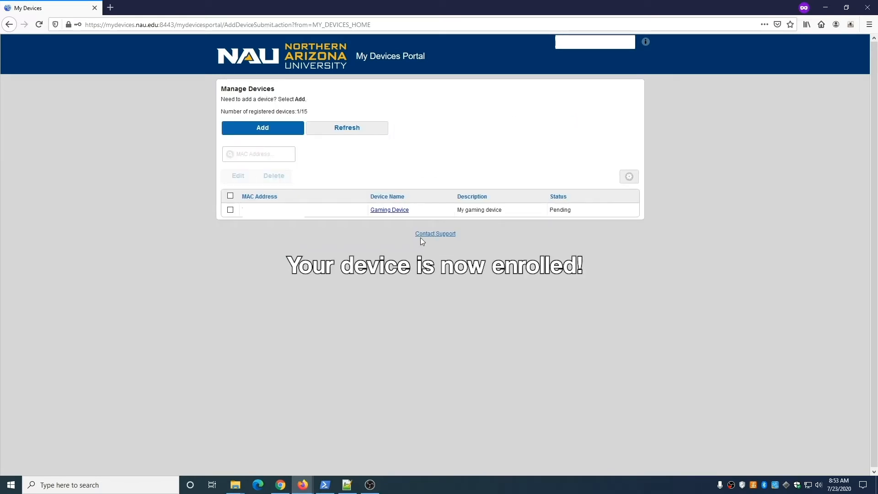
{"action": "mouse_move", "coordinate": [218, 226]}
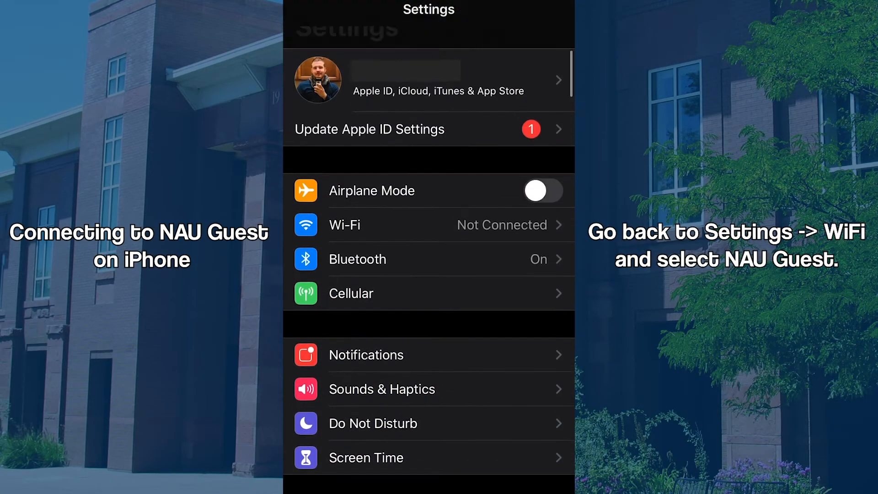
Join the iPhone to NAU Guest from the Public Networks list in Wi-Fi settings.
{"action": "left_click", "coordinate": [362, 225]}
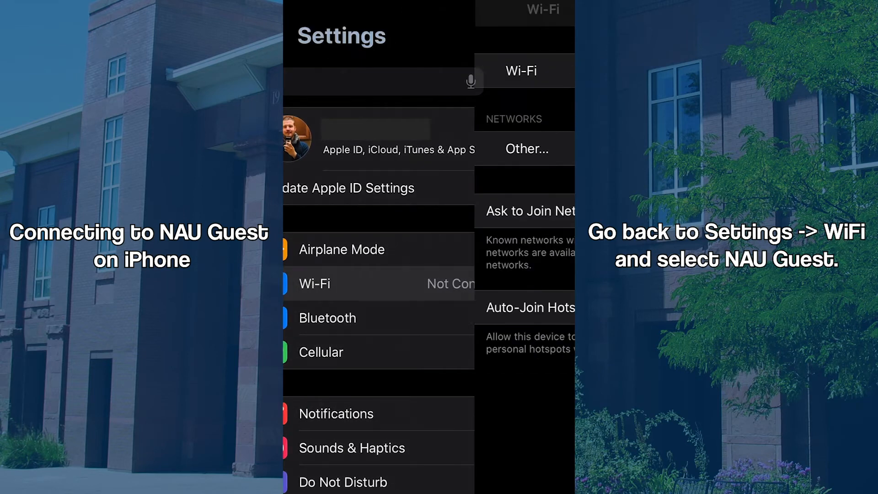
{"action": "left_click", "coordinate": [314, 283]}
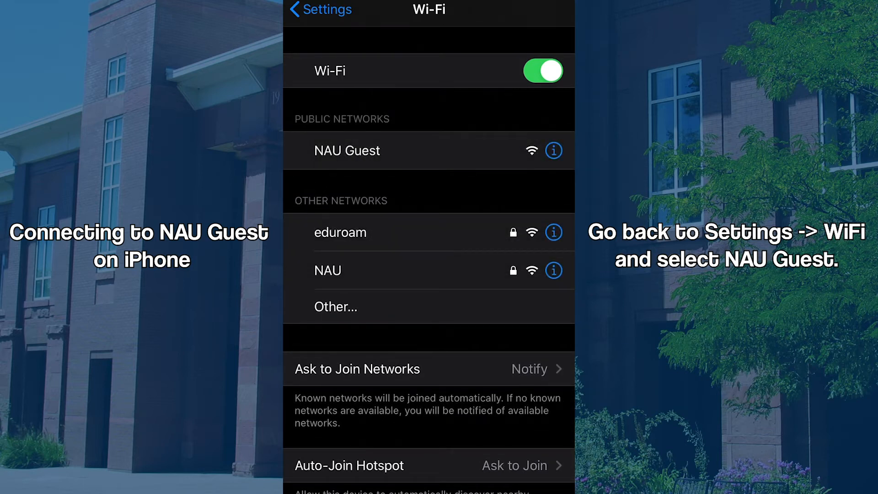
{"action": "left_click", "coordinate": [346, 150]}
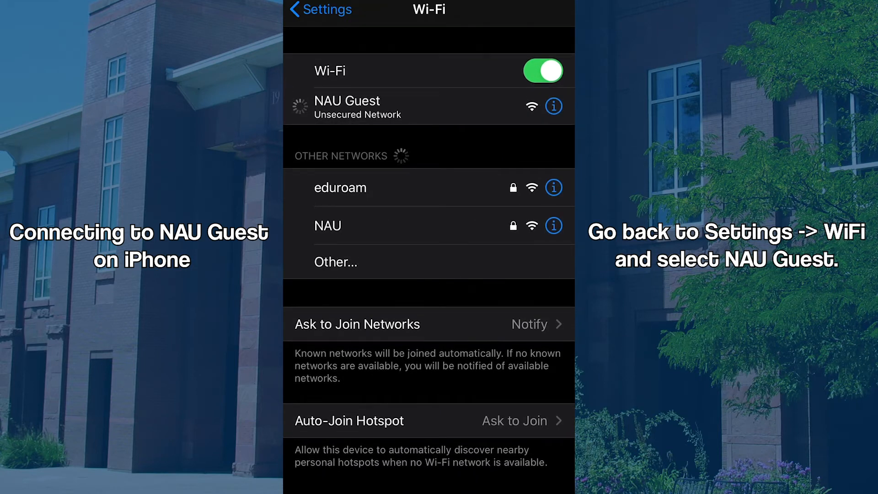
{"action": "left_click", "coordinate": [365, 106]}
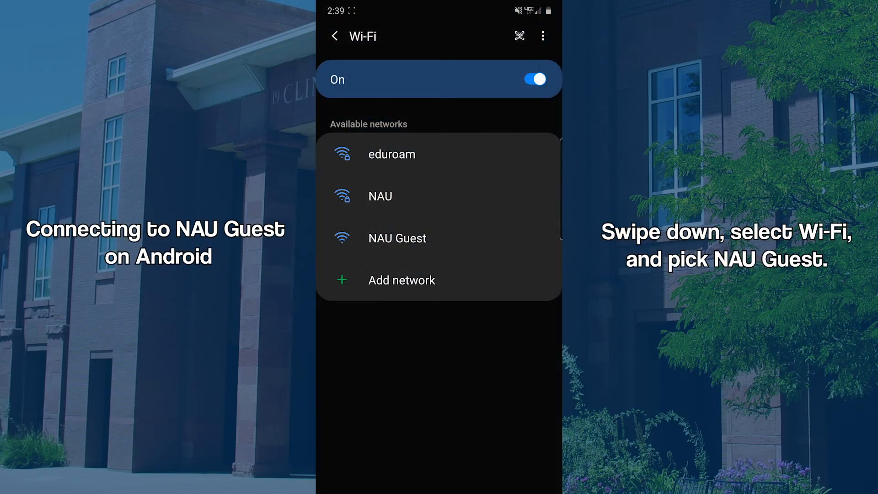
Connect the Android phone to NAU Guest and set its MAC address type to Phone MAC.
{"action": "left_click", "coordinate": [398, 238]}
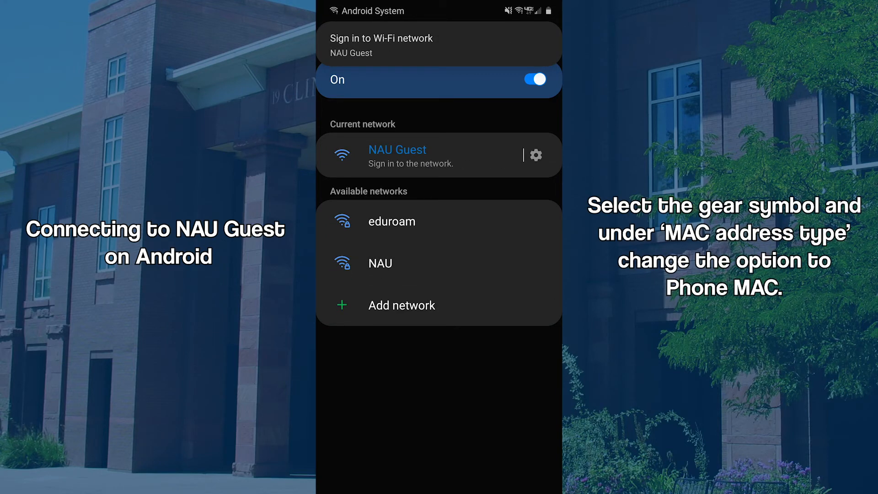
{"action": "left_click", "coordinate": [536, 155]}
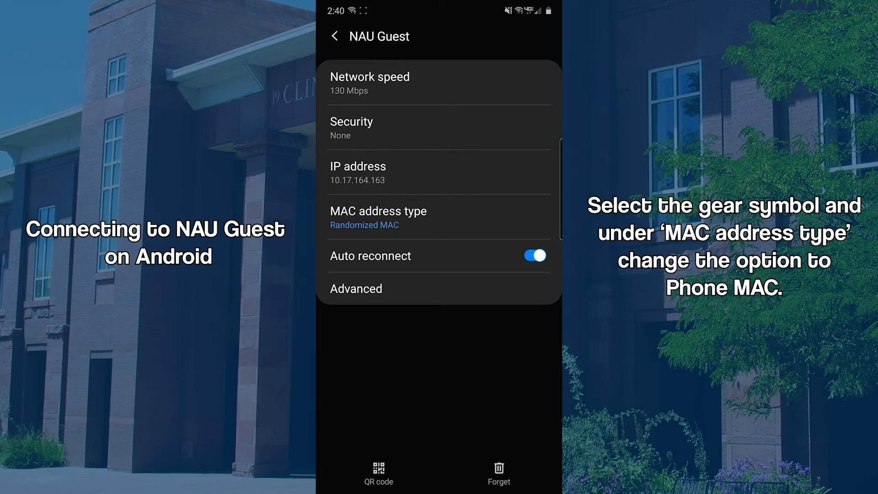
{"action": "left_click", "coordinate": [377, 212]}
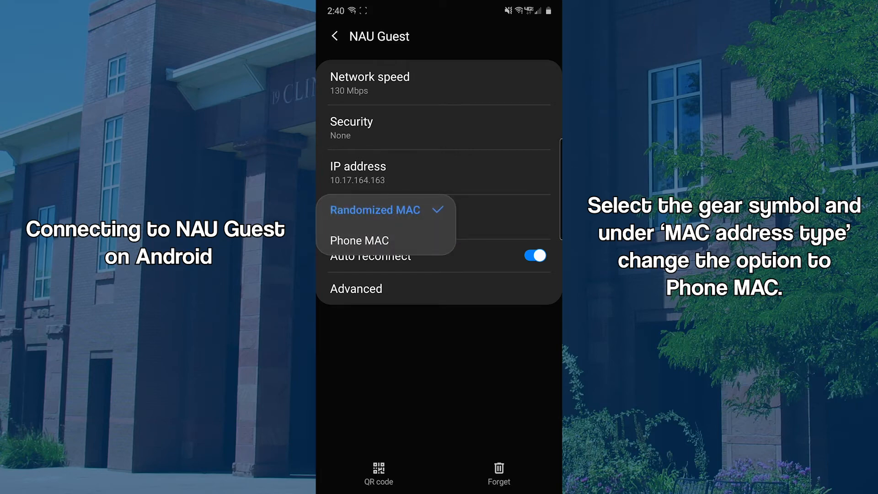
{"action": "left_click", "coordinate": [360, 240]}
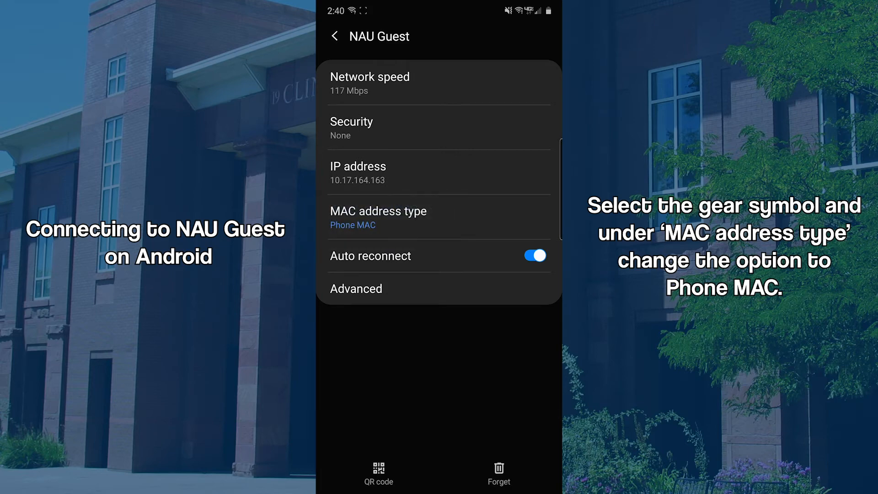
{"action": "left_click", "coordinate": [336, 36]}
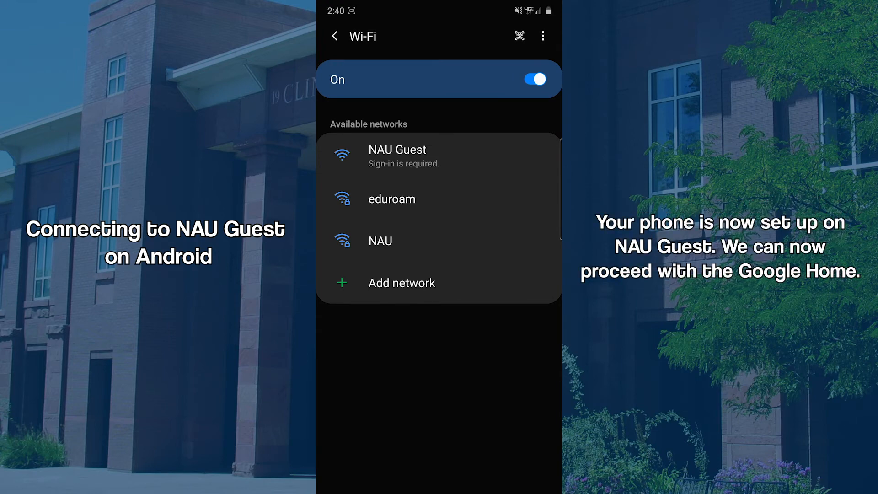
{"action": "left_click", "coordinate": [398, 150]}
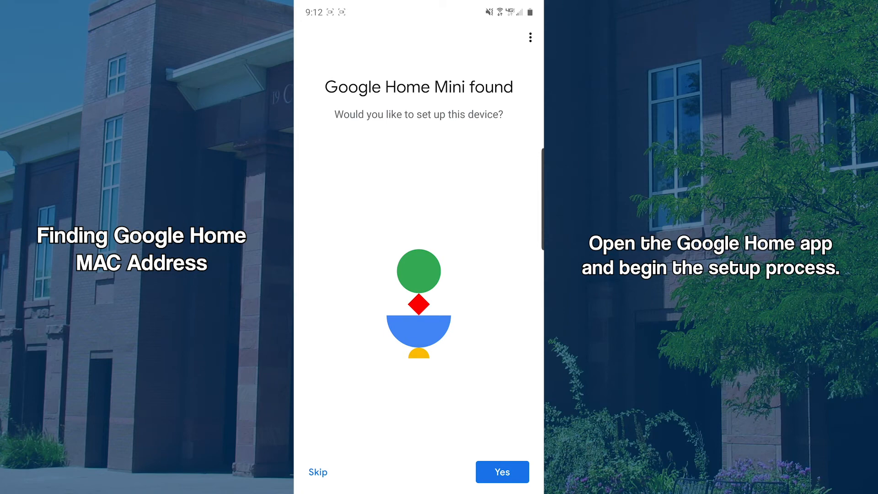
Start Google Home Mini setup, confirm the sound, answer the stats prompt, and enter room Bedroom.
{"action": "left_click", "coordinate": [502, 471]}
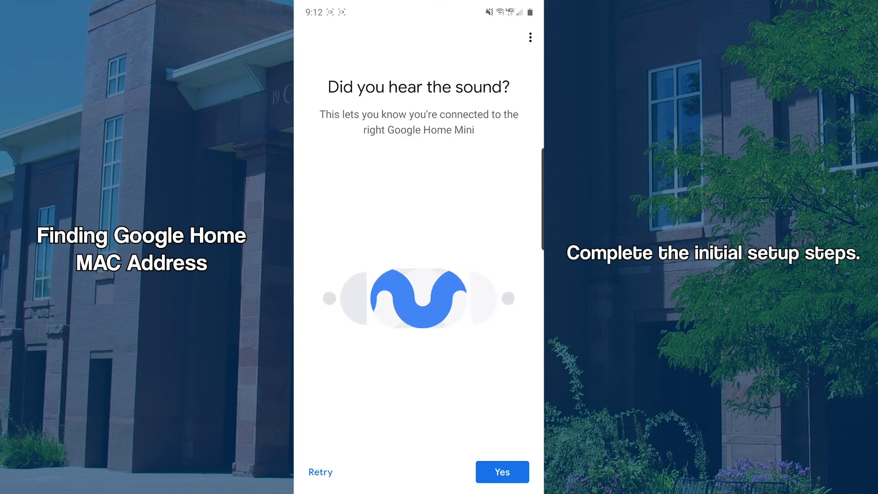
{"action": "left_click", "coordinate": [501, 472]}
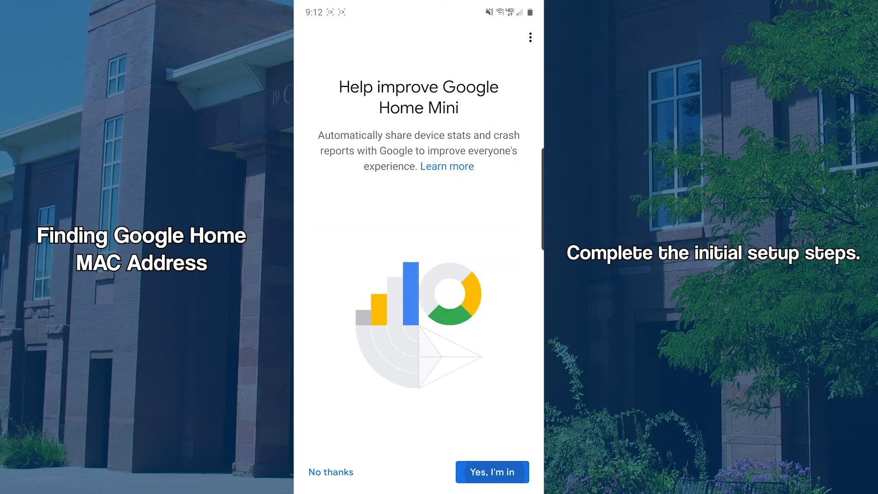
{"action": "left_click", "coordinate": [492, 472]}
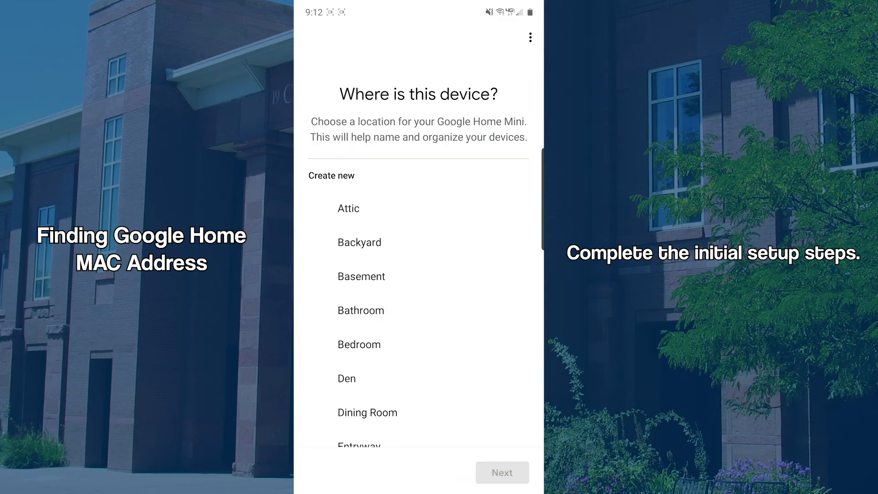
{"action": "scroll", "scroll_direction": "down", "scroll_amount": 3}
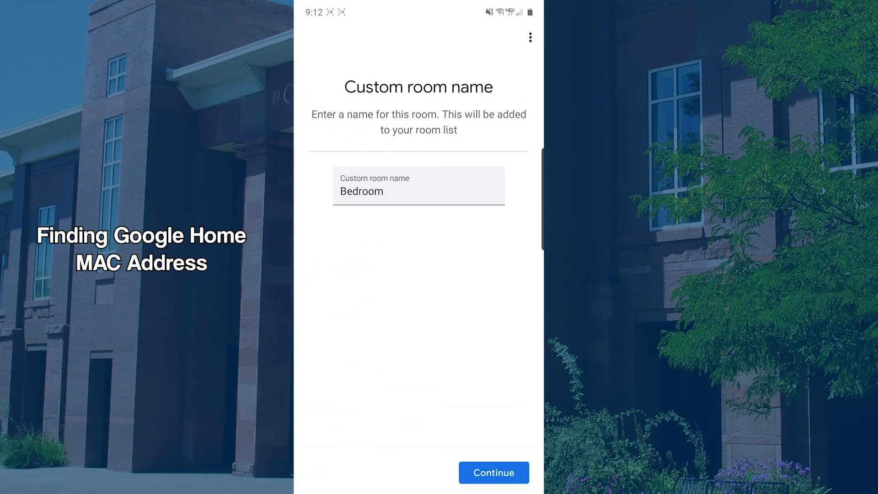
Confirm the Bedroom room, then show the Mini's MAC address from the Wi-Fi step's menu.
{"action": "left_click", "coordinate": [493, 485]}
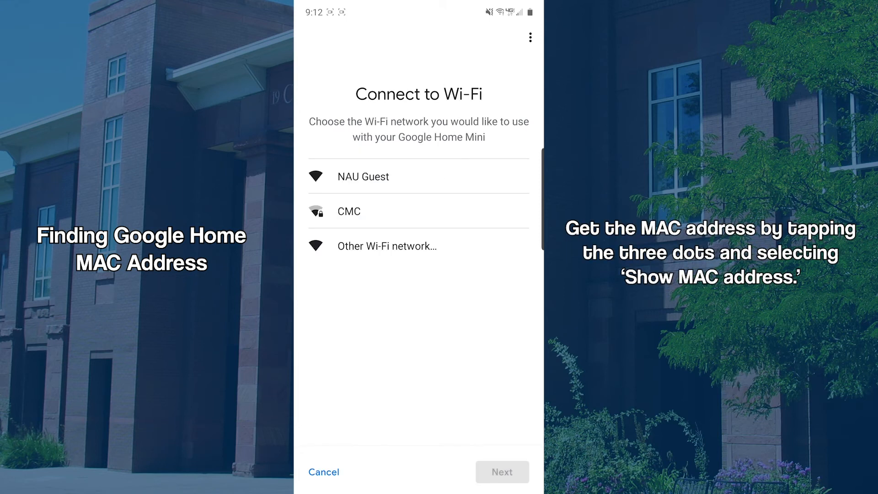
{"action": "left_click", "coordinate": [530, 37]}
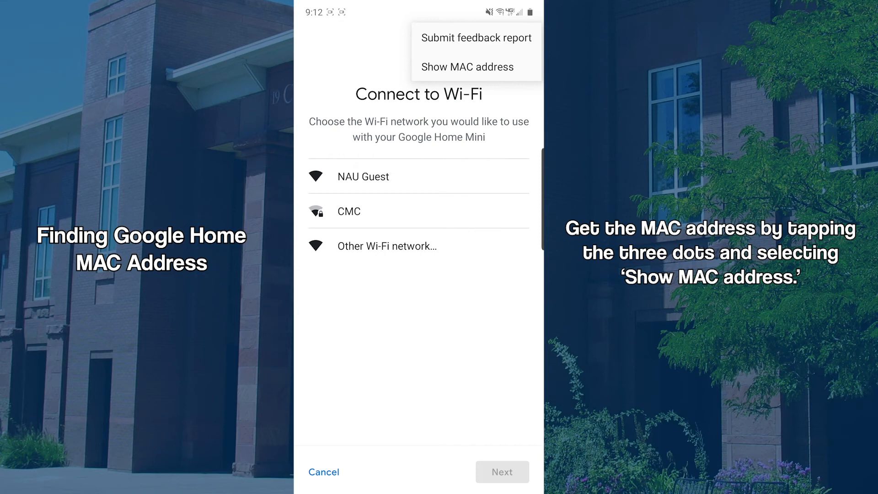
{"action": "left_click", "coordinate": [467, 67]}
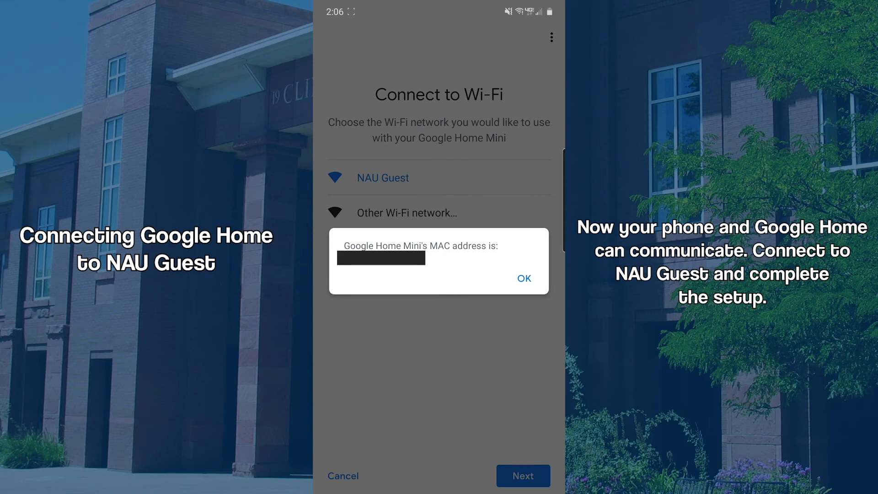
Dismiss the MAC address notice and continue with NAU Guest selected.
{"action": "left_click", "coordinate": [524, 278]}
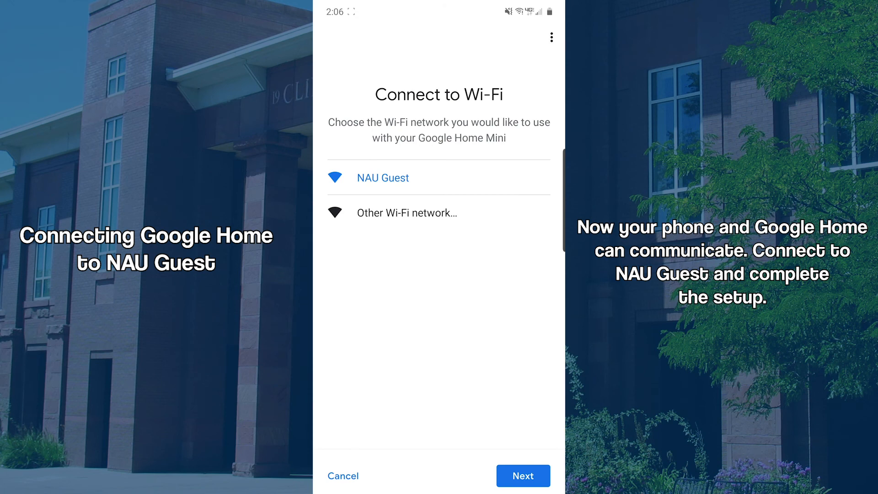
{"action": "left_click", "coordinate": [522, 475]}
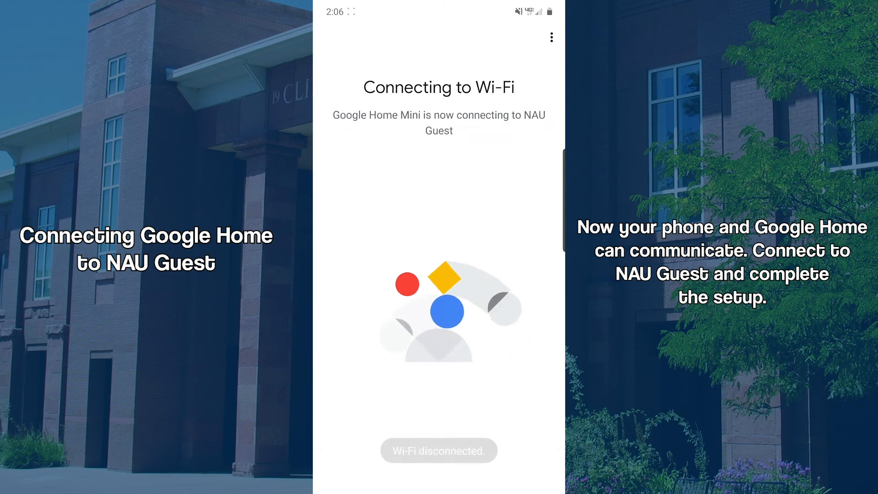